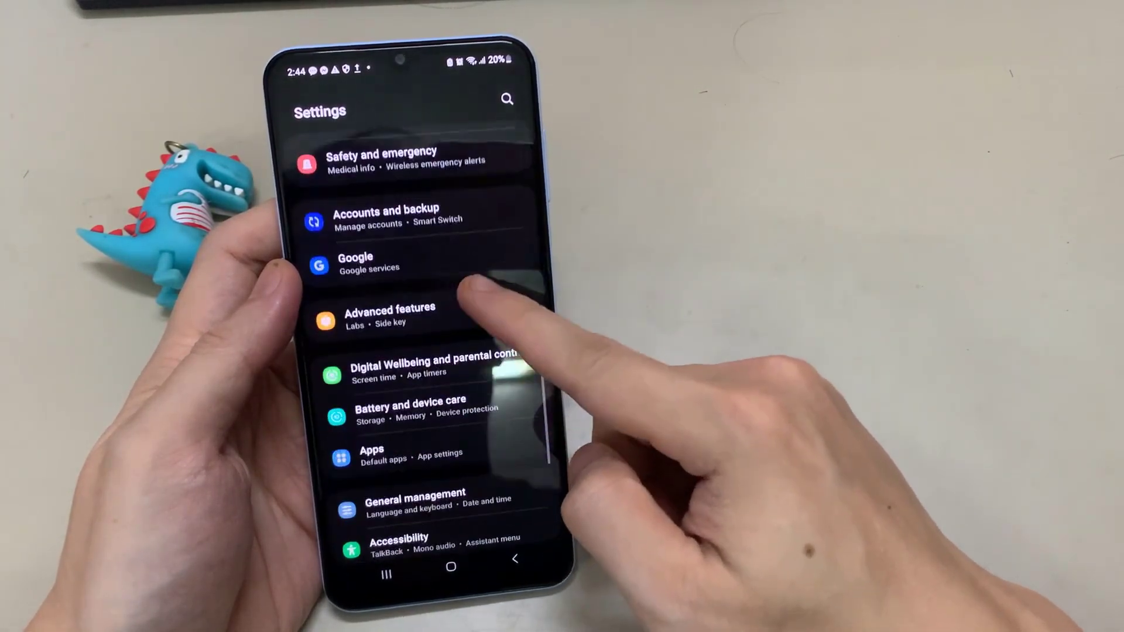
Show the installed apps list and scroll to the YouTube entry
click(371, 453)
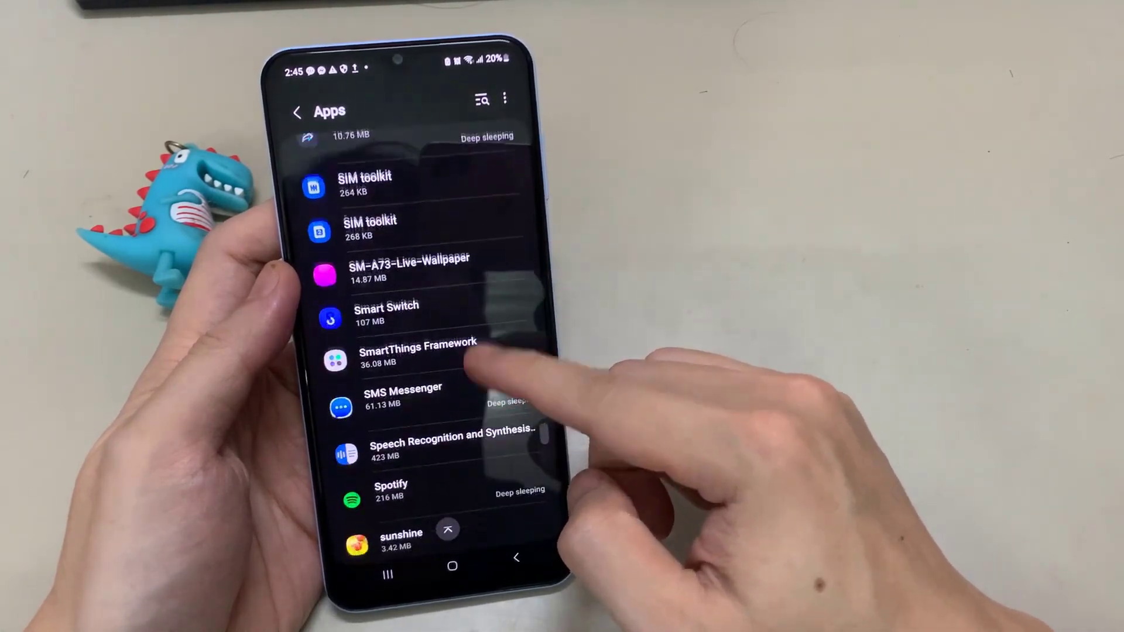
scroll(down, 3)
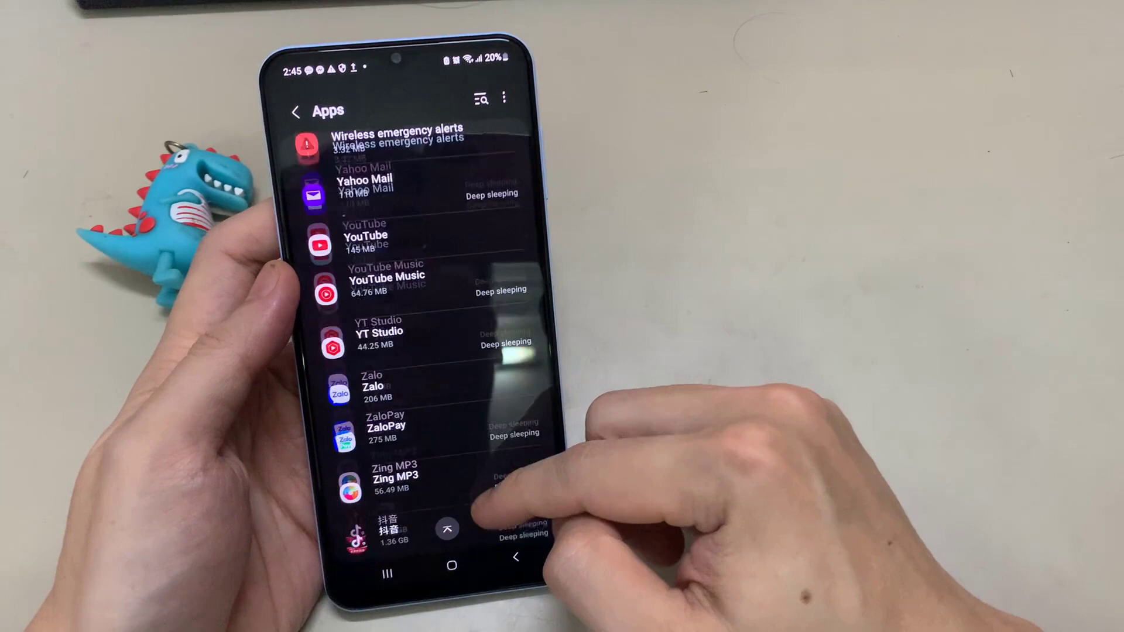
scroll(up, 3)
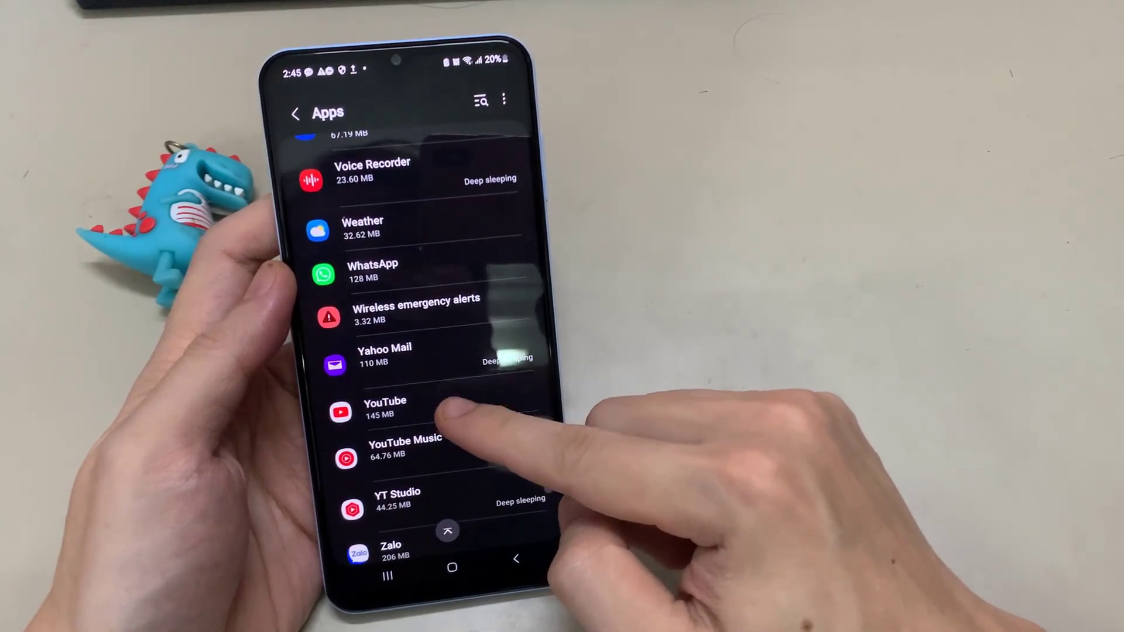
click(385, 411)
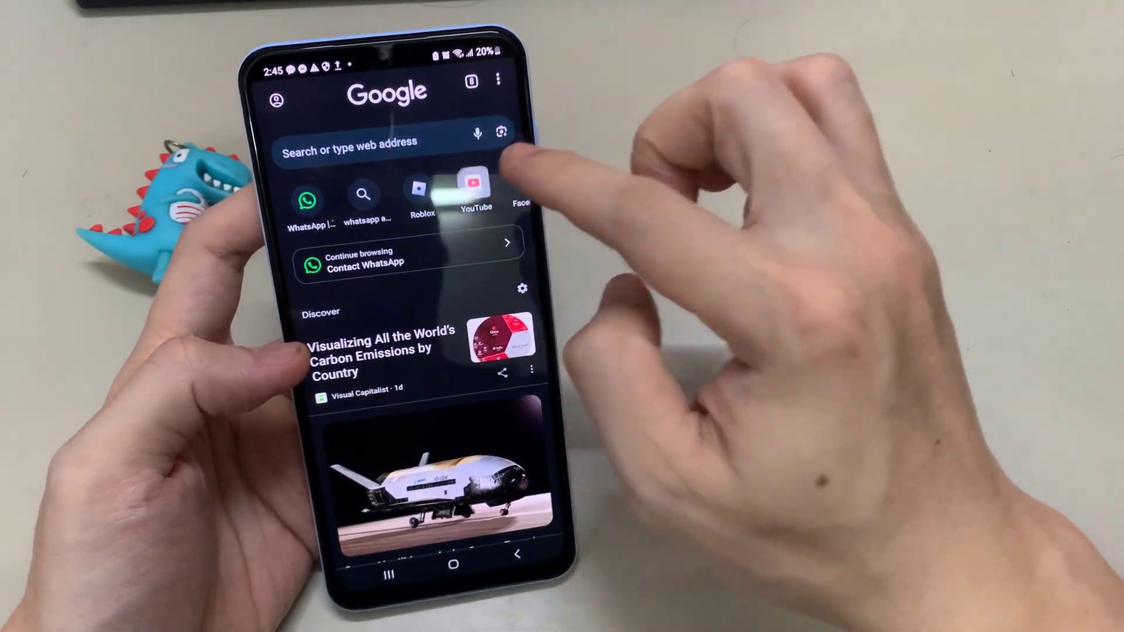
Load the YouTube website from the new-tab shortcut
click(476, 192)
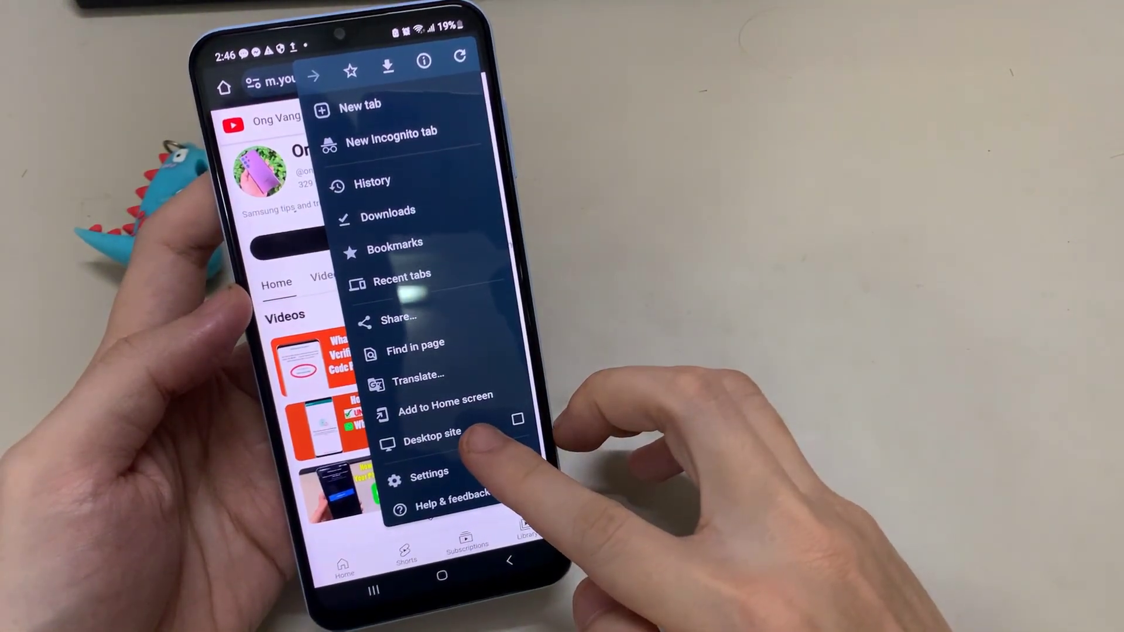
Enable Desktop site for the YouTube page from Chrome's menu
click(432, 430)
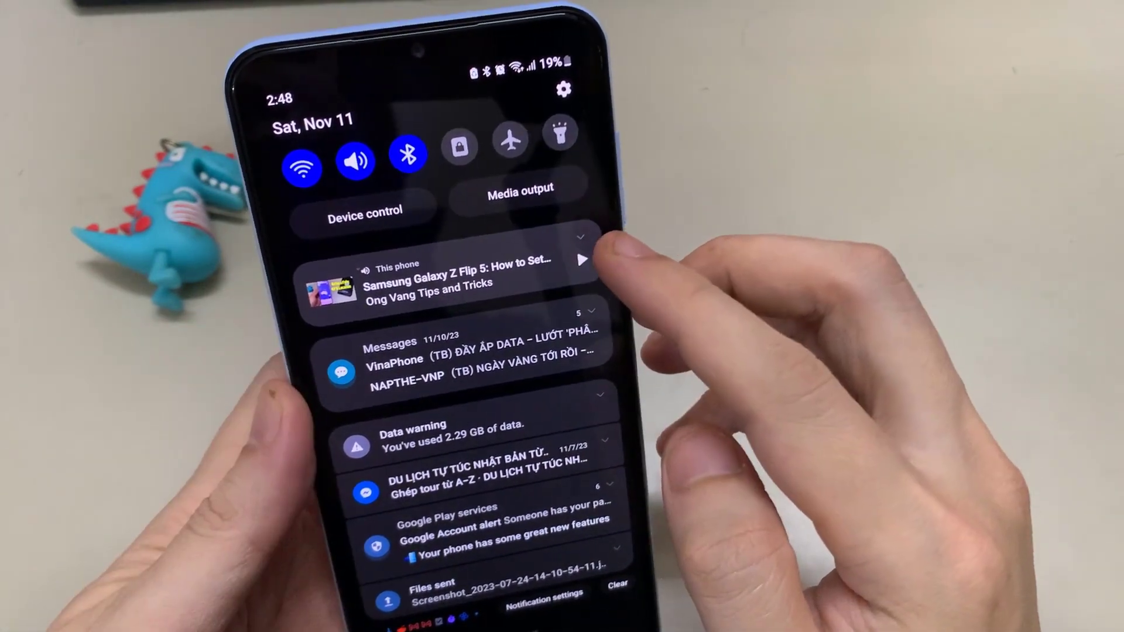
Resume the Ong Vang video from the media notification so it plays in the background
click(585, 261)
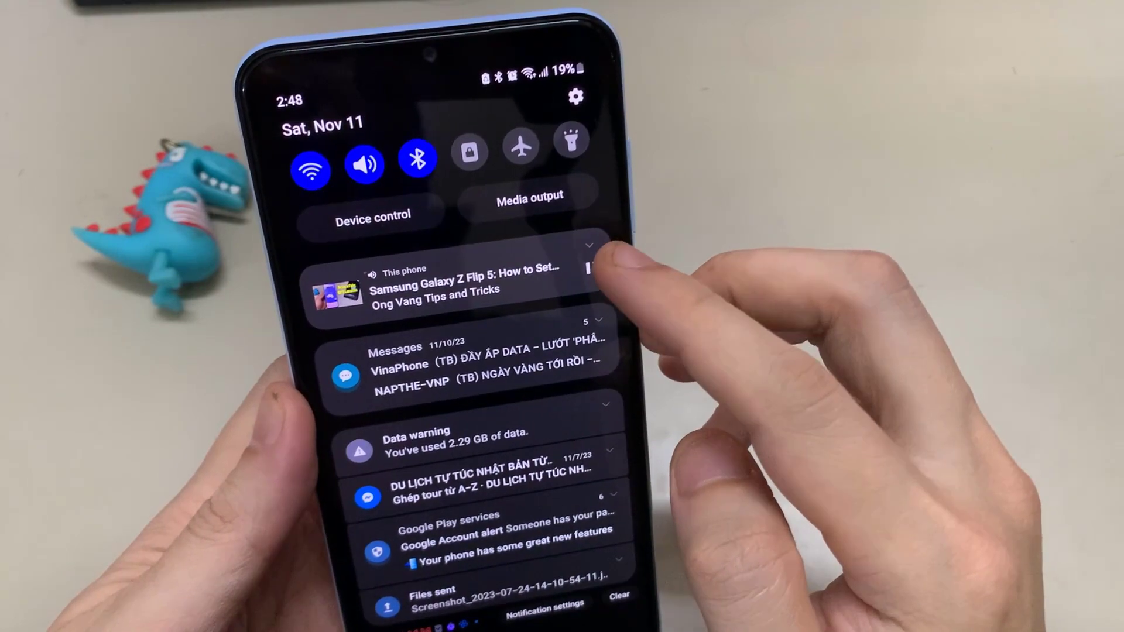
click(591, 274)
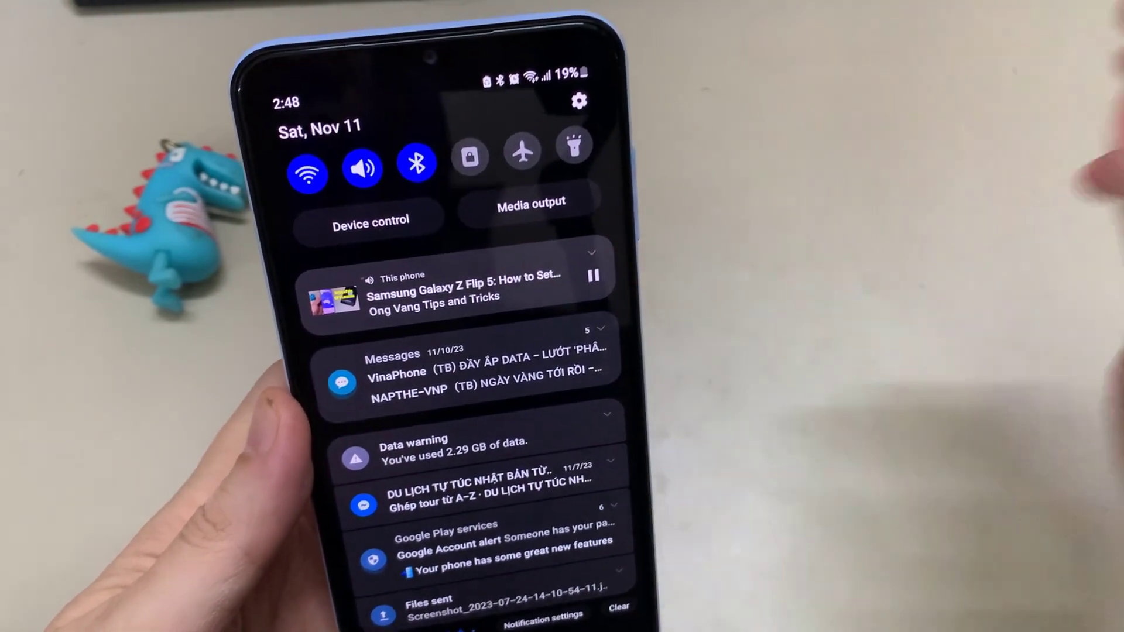